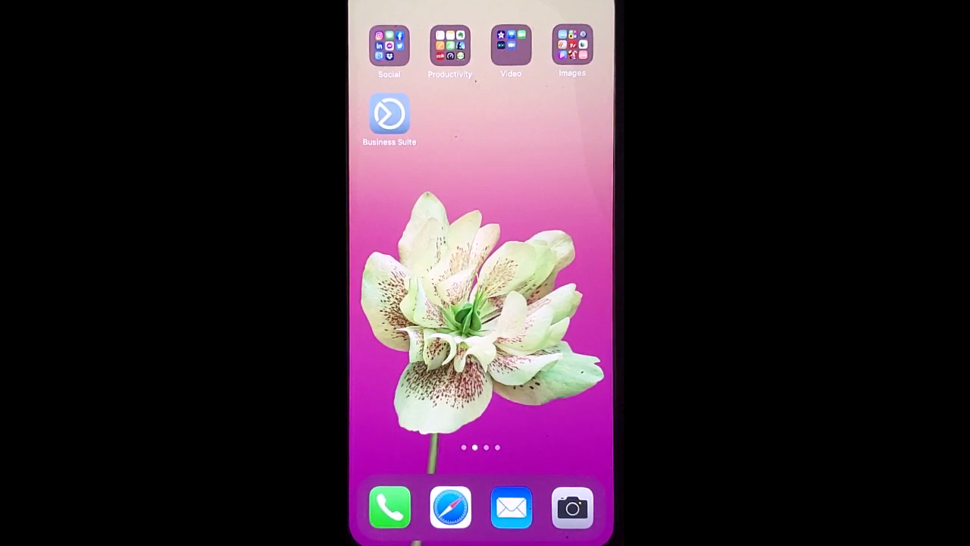
Launch Business Suite from the home screen to reach the business Page
click(388, 113)
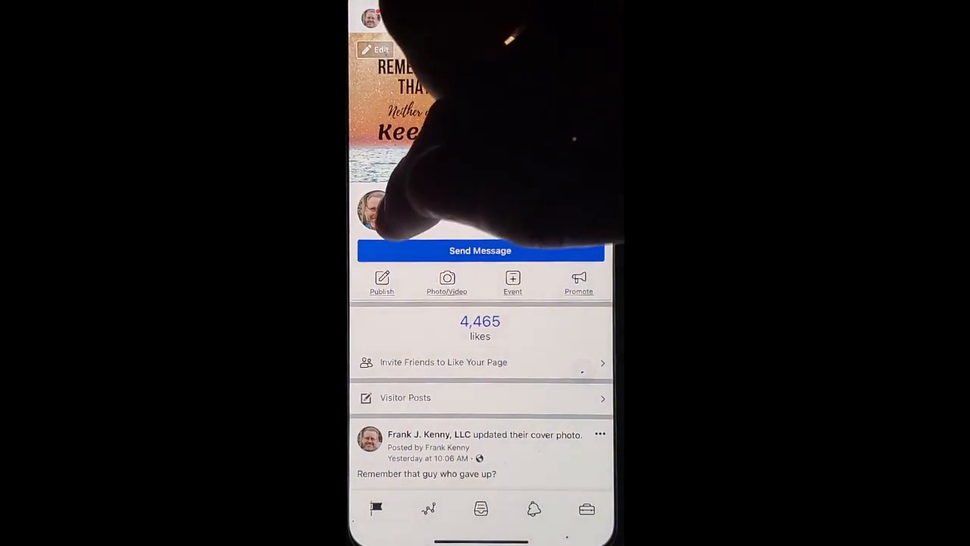
click(377, 209)
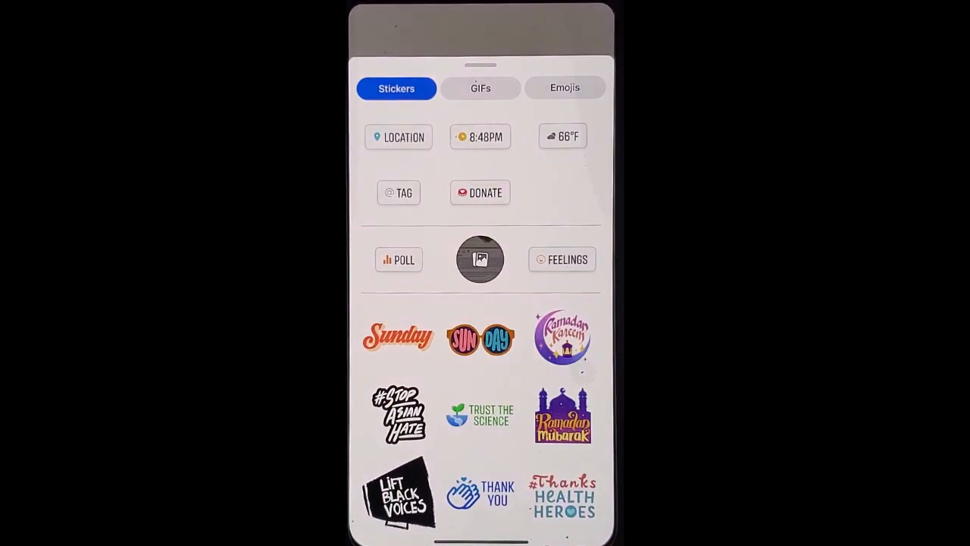
Place a Branson, Missouri location sticker on the mural photo story
click(399, 136)
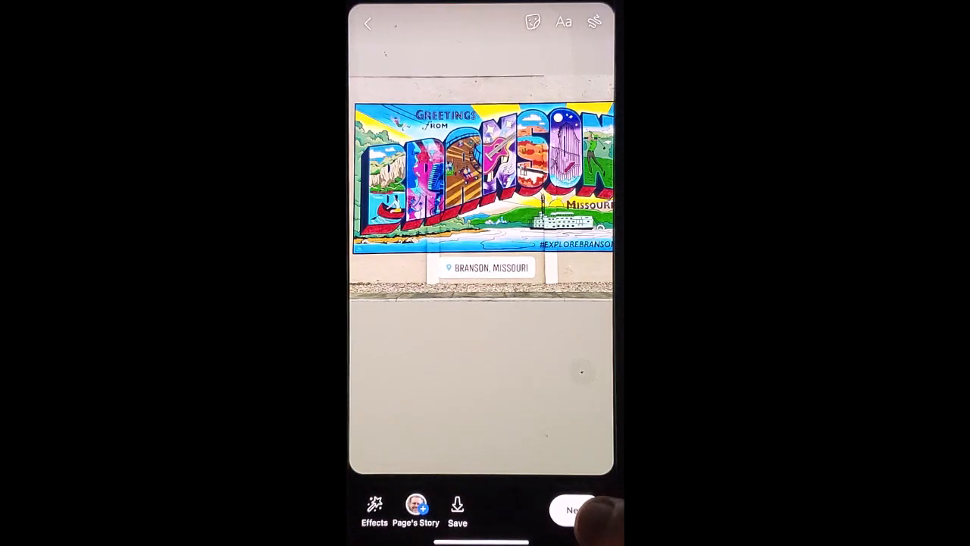
Proceed from the story editor to the share options with Your Page's Story selected
click(579, 509)
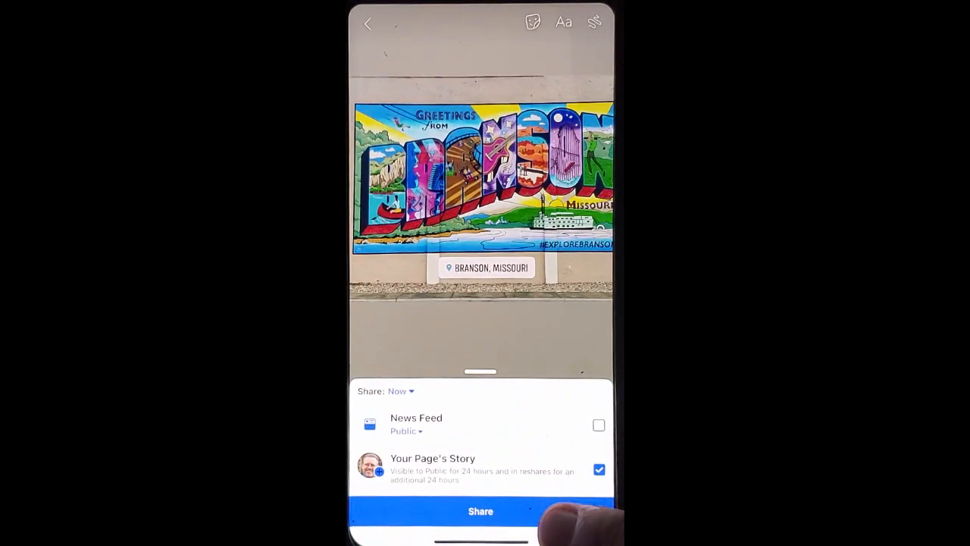
Share the Branson mural story to the Page's story, returning to the Page view
click(479, 510)
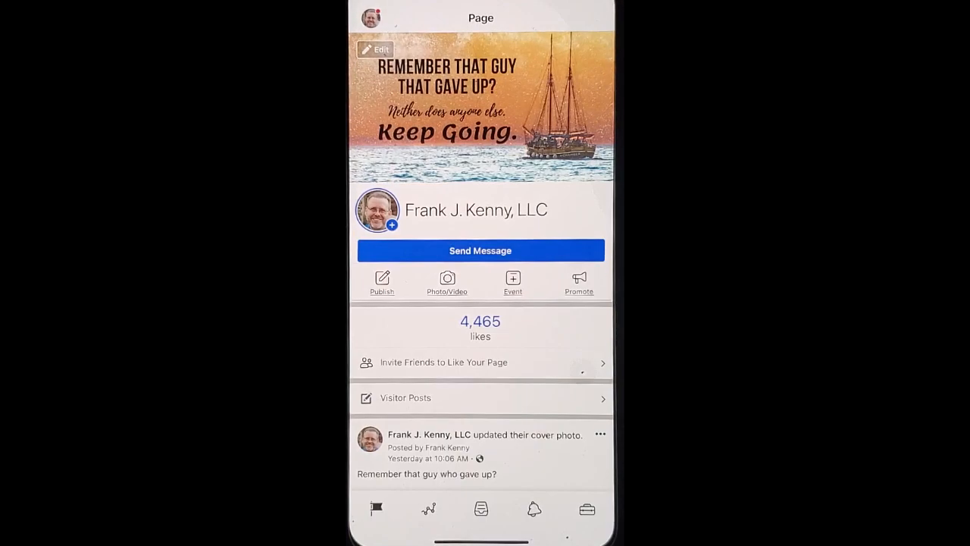